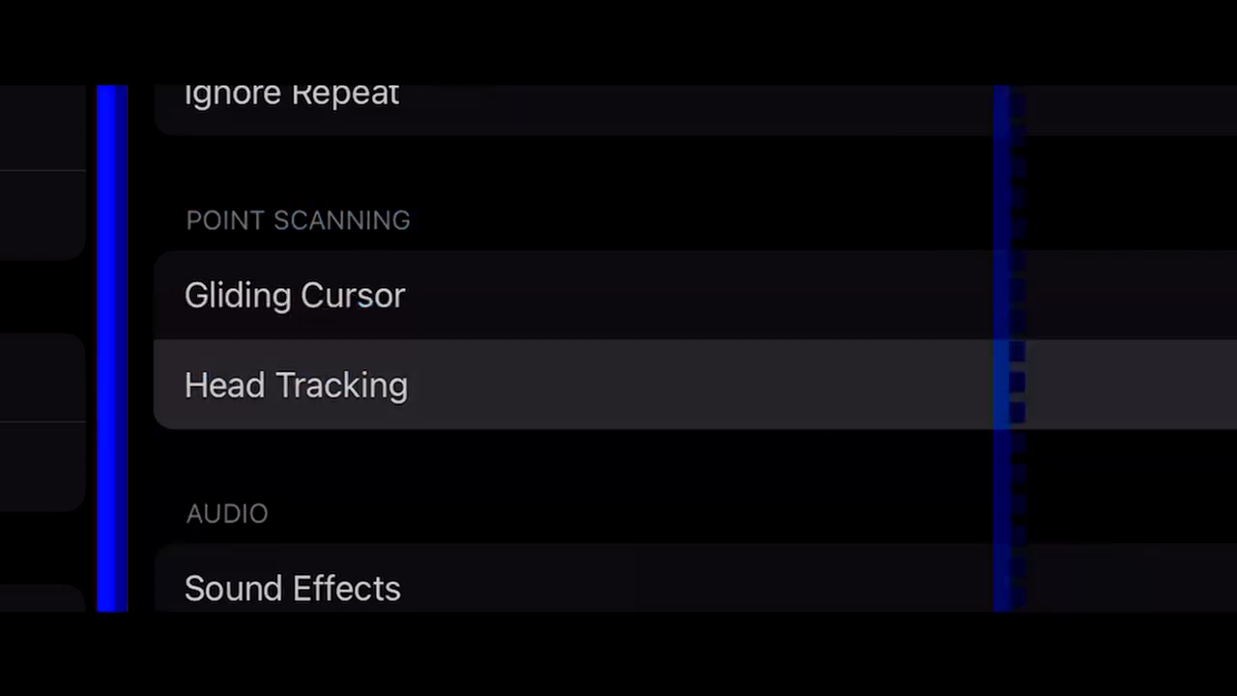
# - Enable Head Tracking in Switch Control with Pointer Moves set to With Face
pyautogui.click(295, 384)
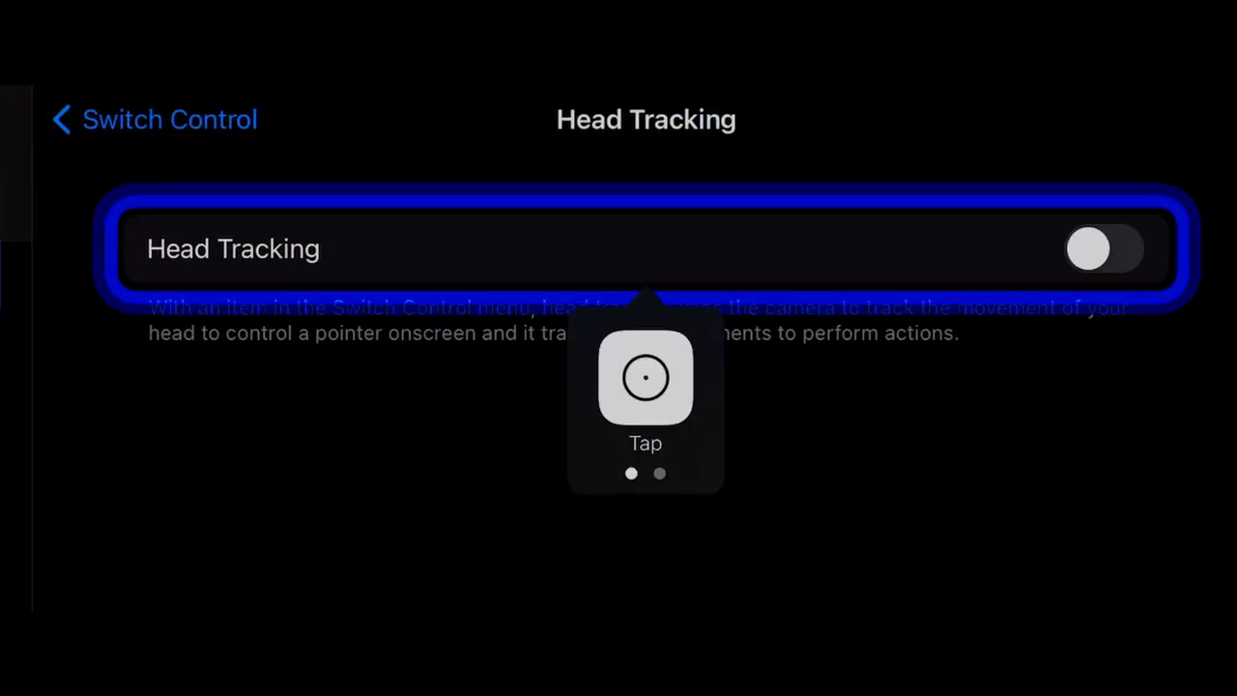
pyautogui.click(1102, 247)
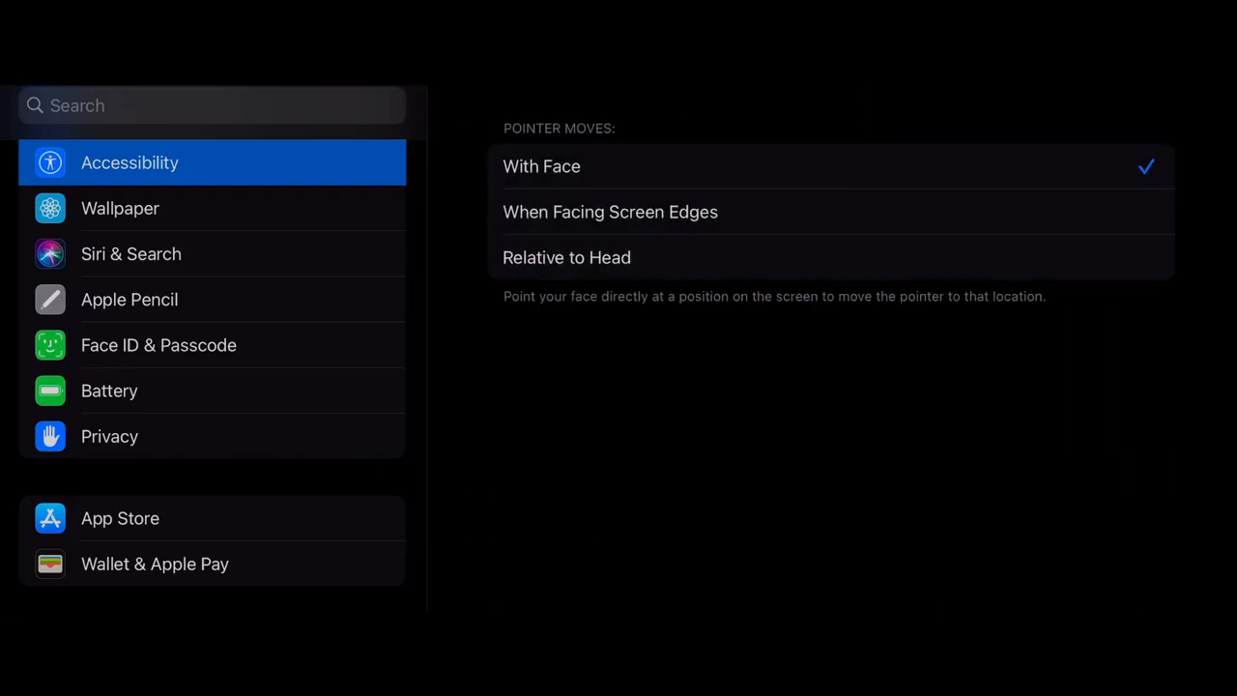
pyautogui.click(611, 211)
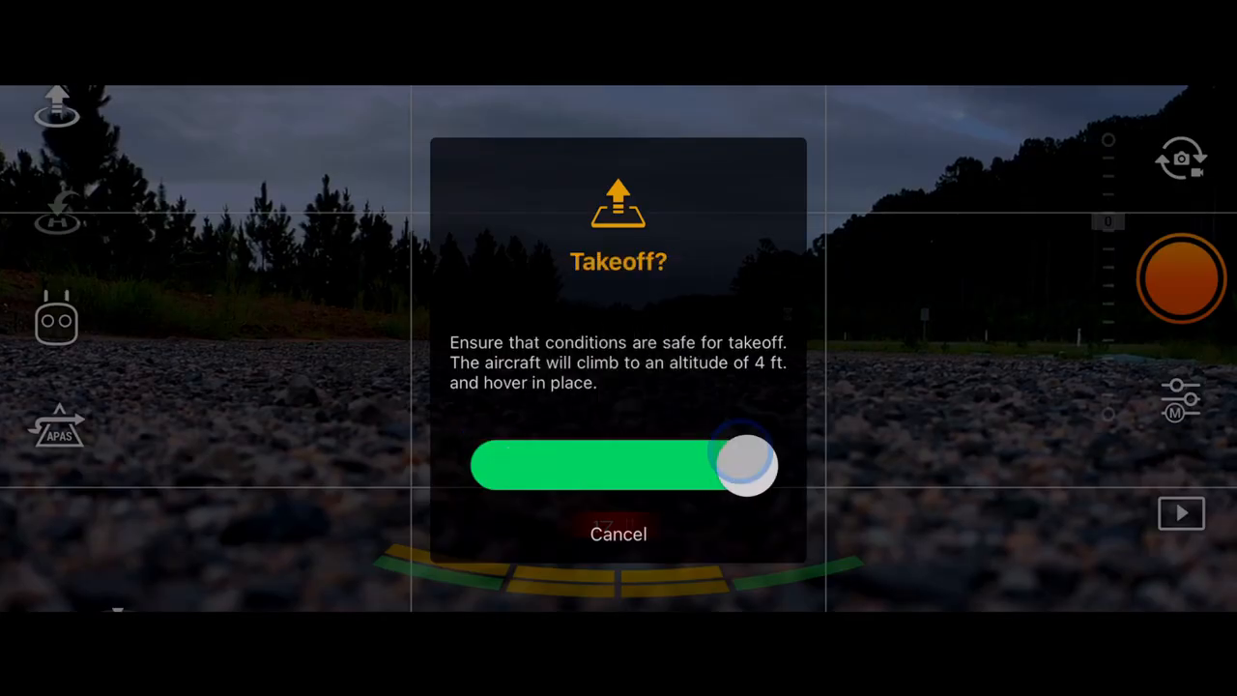
# - Slide the takeoff confirmation so the drone lifts off to about 4 ft and hovers
pyautogui.moveTo(745, 466); pyautogui.dragTo(777, 466)
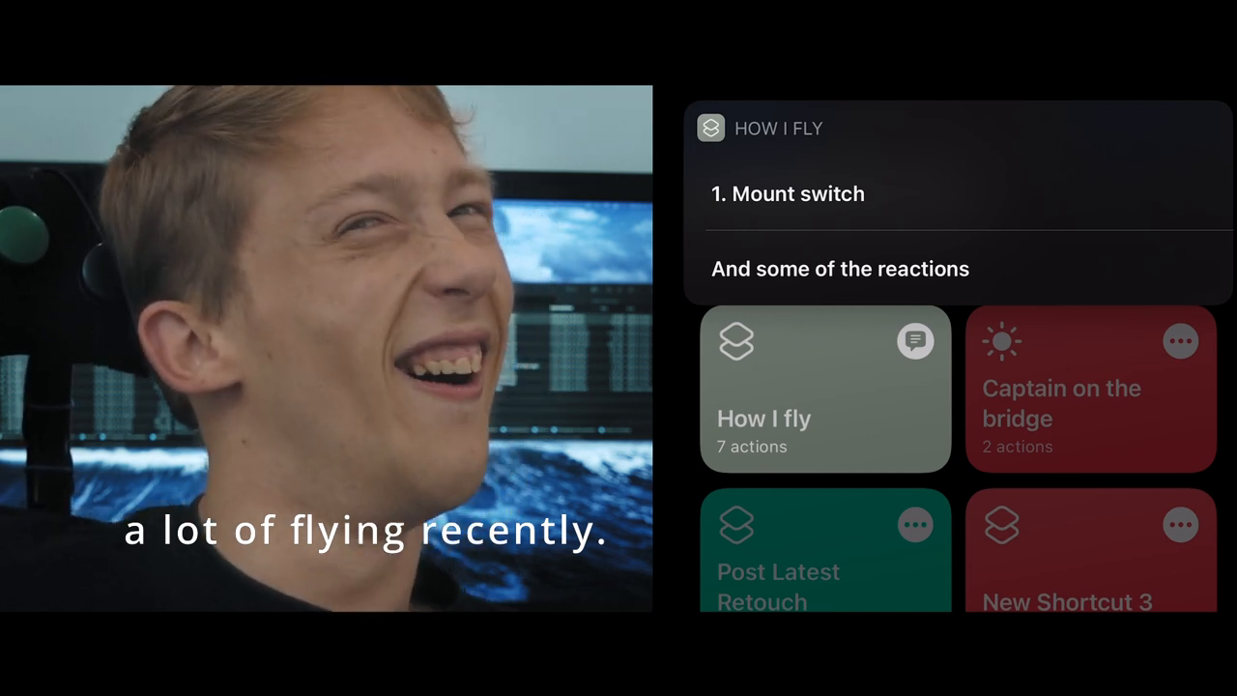
# - Run the 'How I fly' shortcut, landing on its first step, Mount switch
pyautogui.click(937, 193)
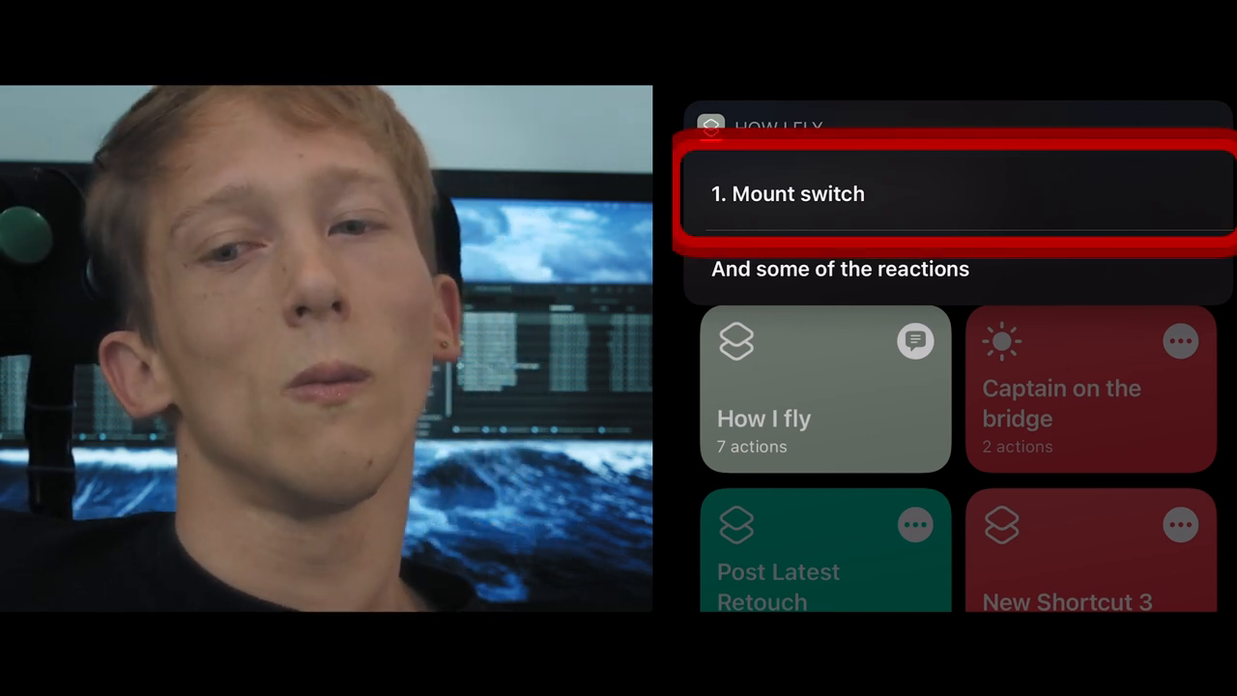